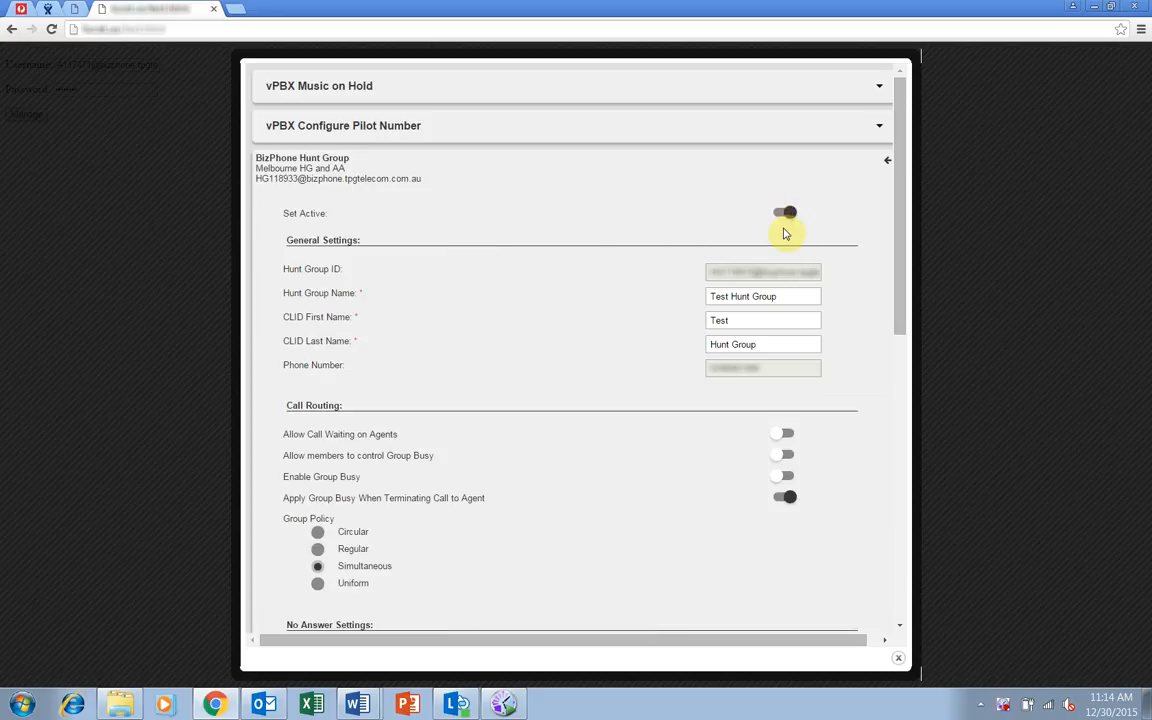
Step: Make the hunt group active with name Test Hunt Group and caller ID Test / Hunt Group
{"action": "left_click", "coordinate": [784, 212]}
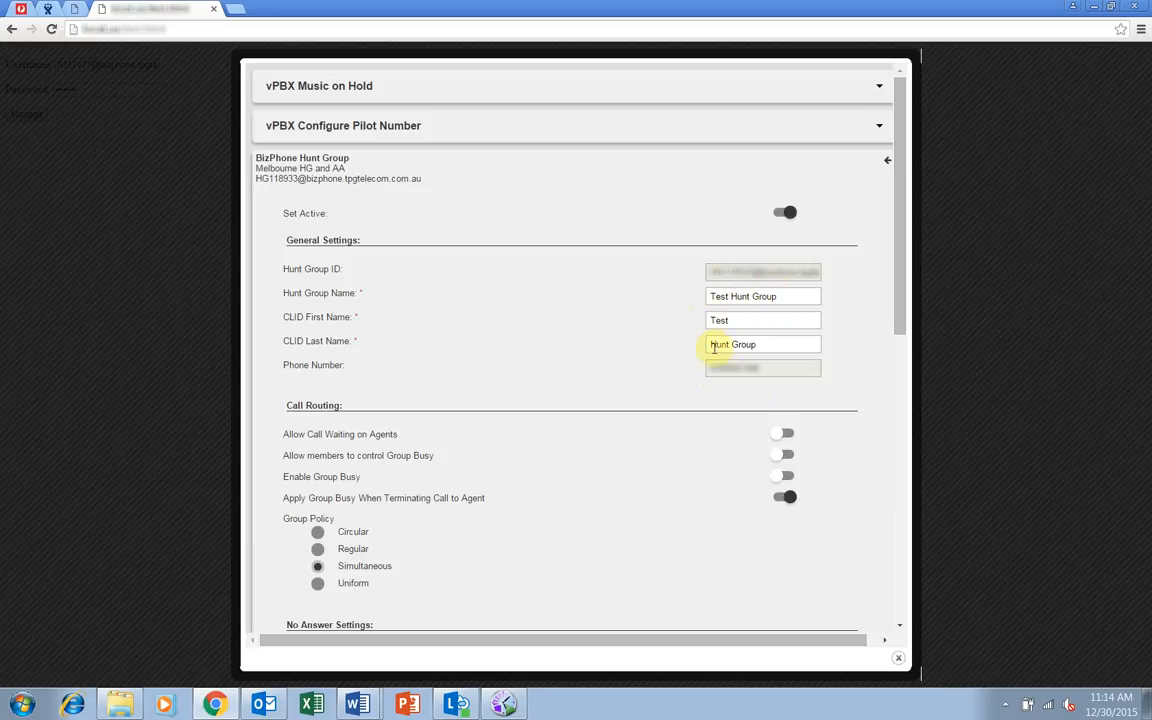
{"action": "mouse_move", "coordinate": [640, 338]}
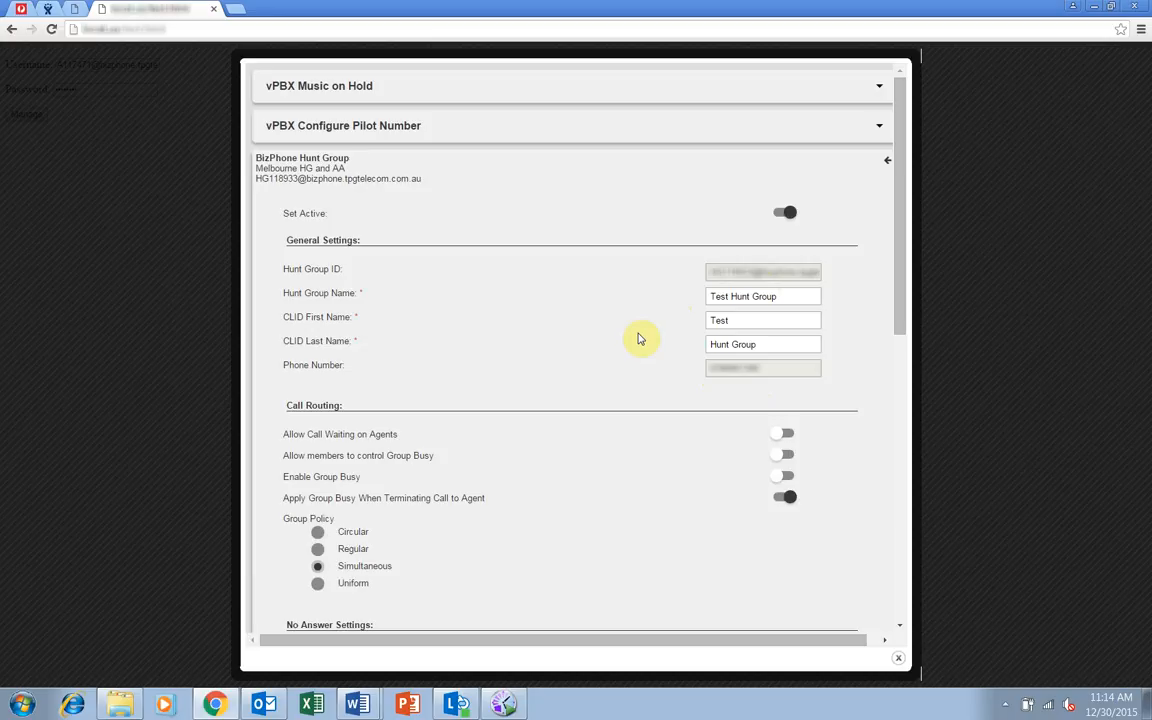
{"action": "mouse_move", "coordinate": [880, 294]}
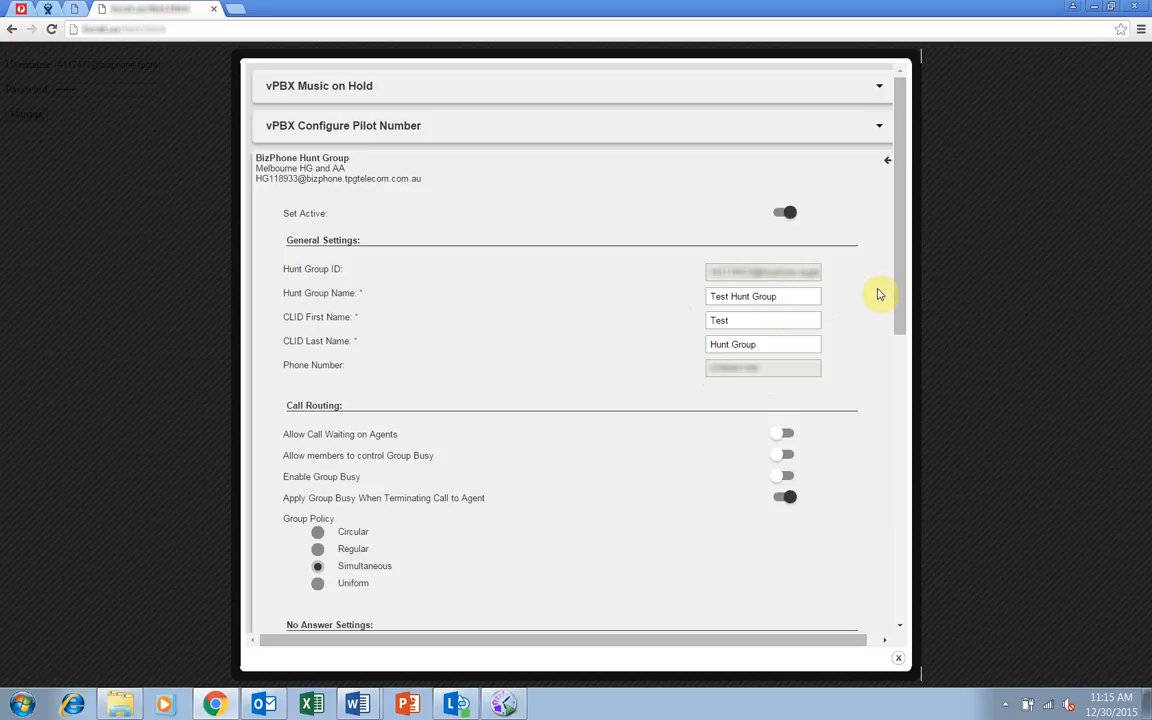
{"action": "scroll", "scroll_direction": "down", "scroll_amount": 3}
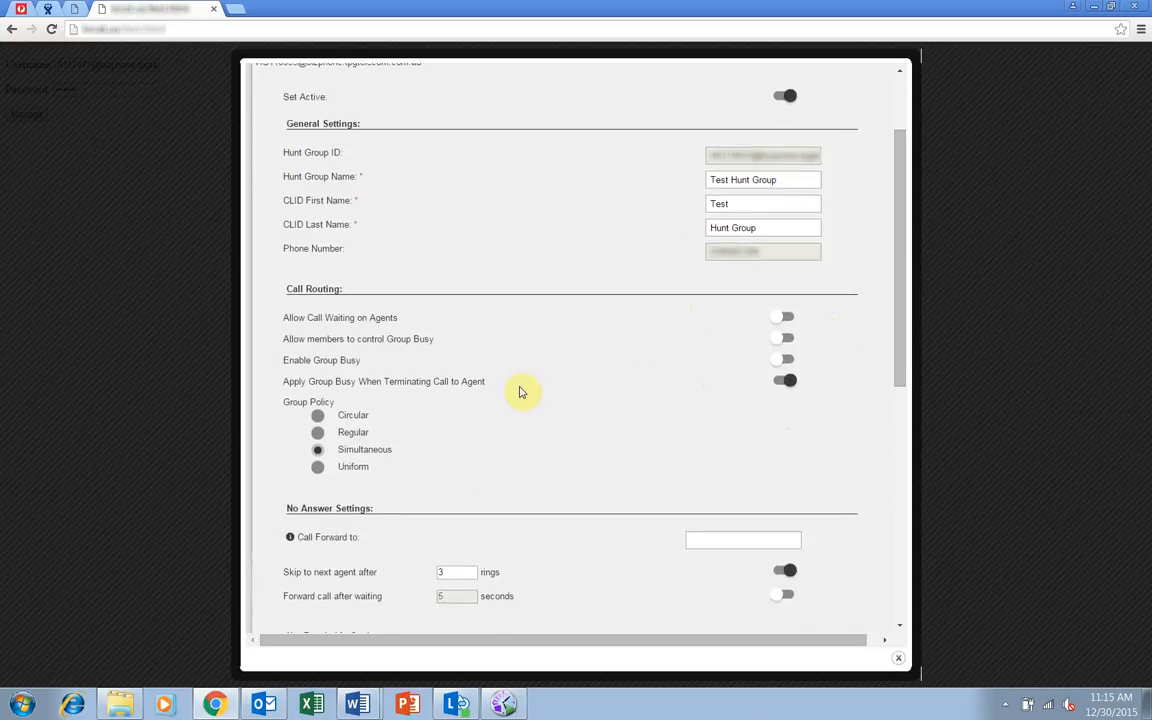
{"action": "mouse_move", "coordinate": [372, 408]}
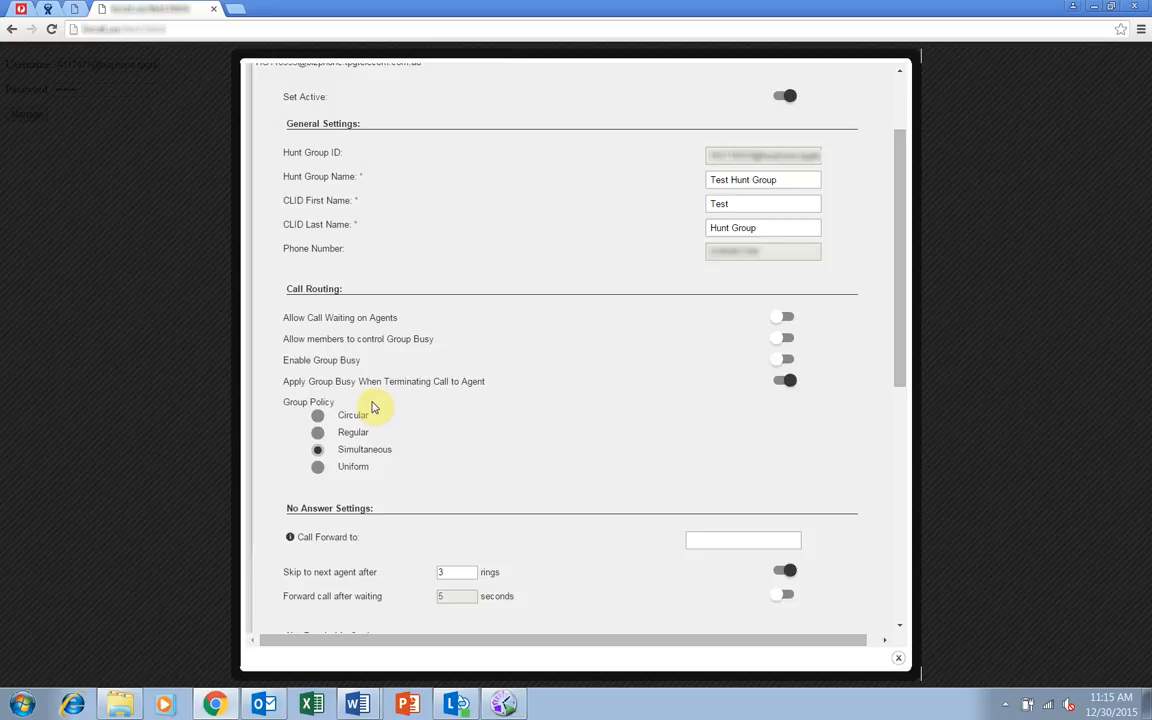
{"action": "mouse_move", "coordinate": [378, 410]}
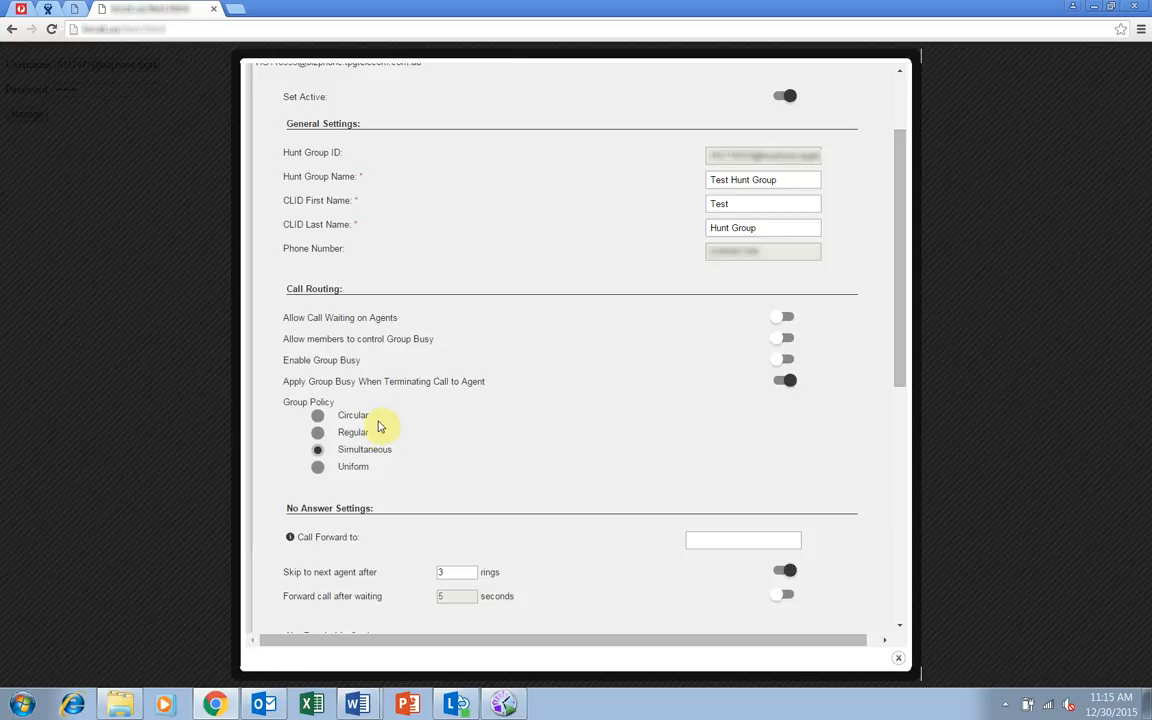
{"action": "mouse_move", "coordinate": [390, 436]}
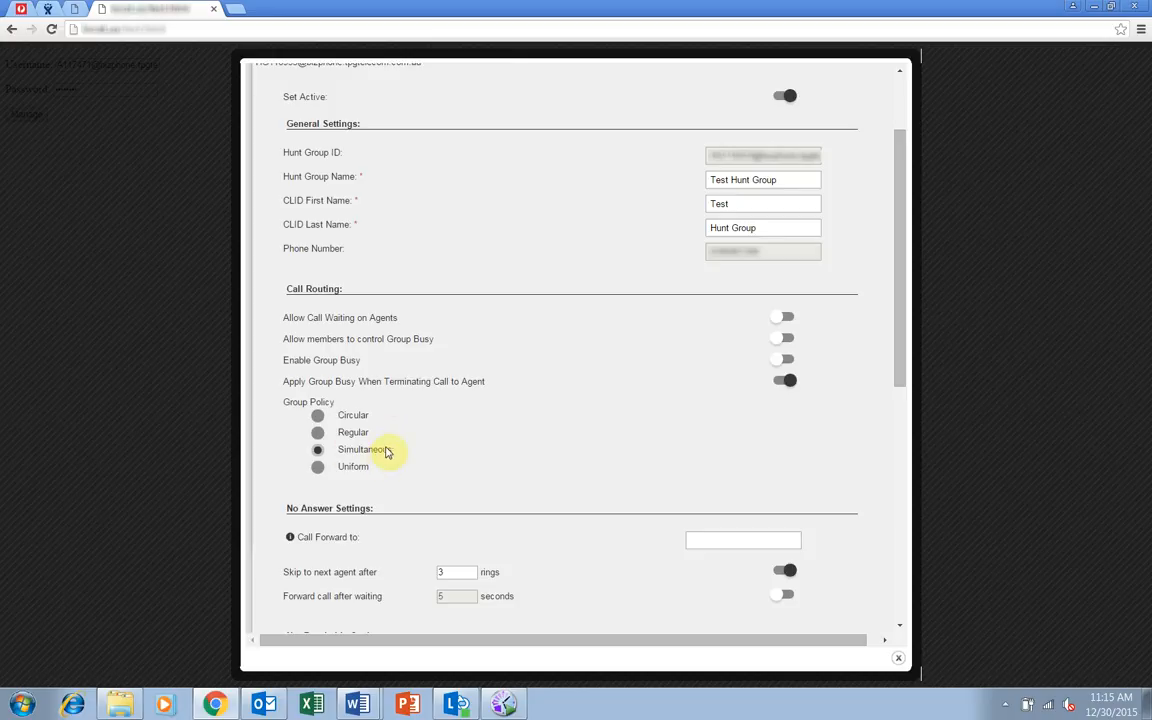
{"action": "mouse_move", "coordinate": [408, 450]}
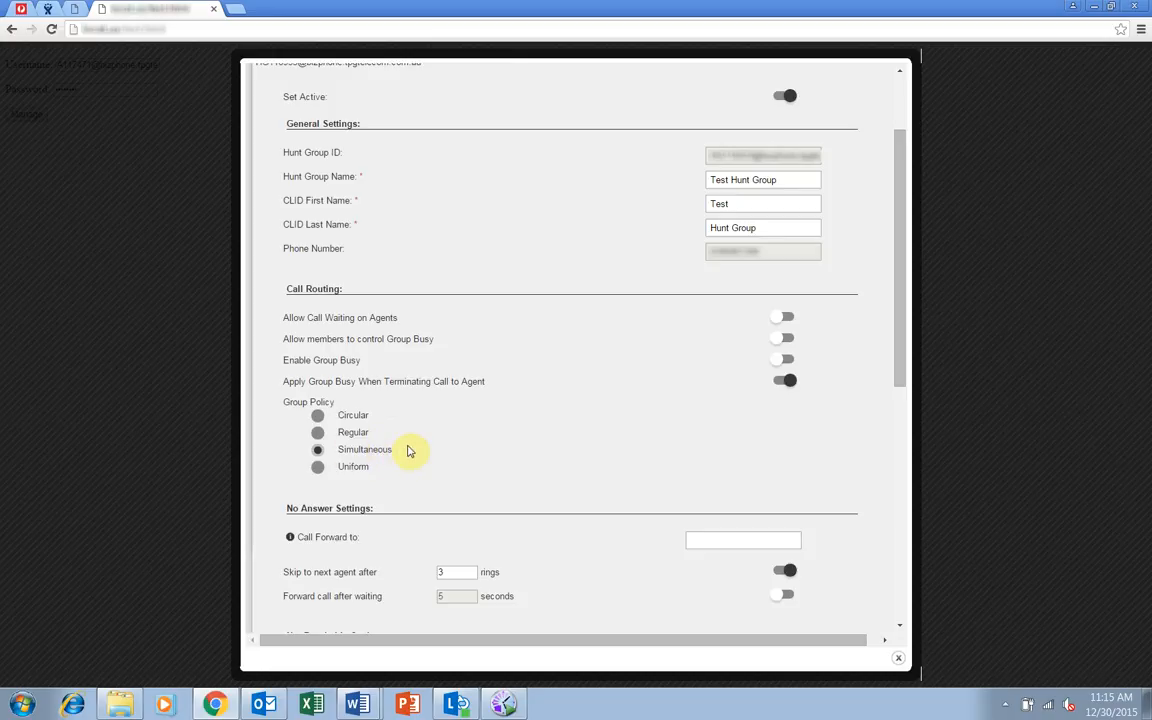
{"action": "mouse_move", "coordinate": [360, 466]}
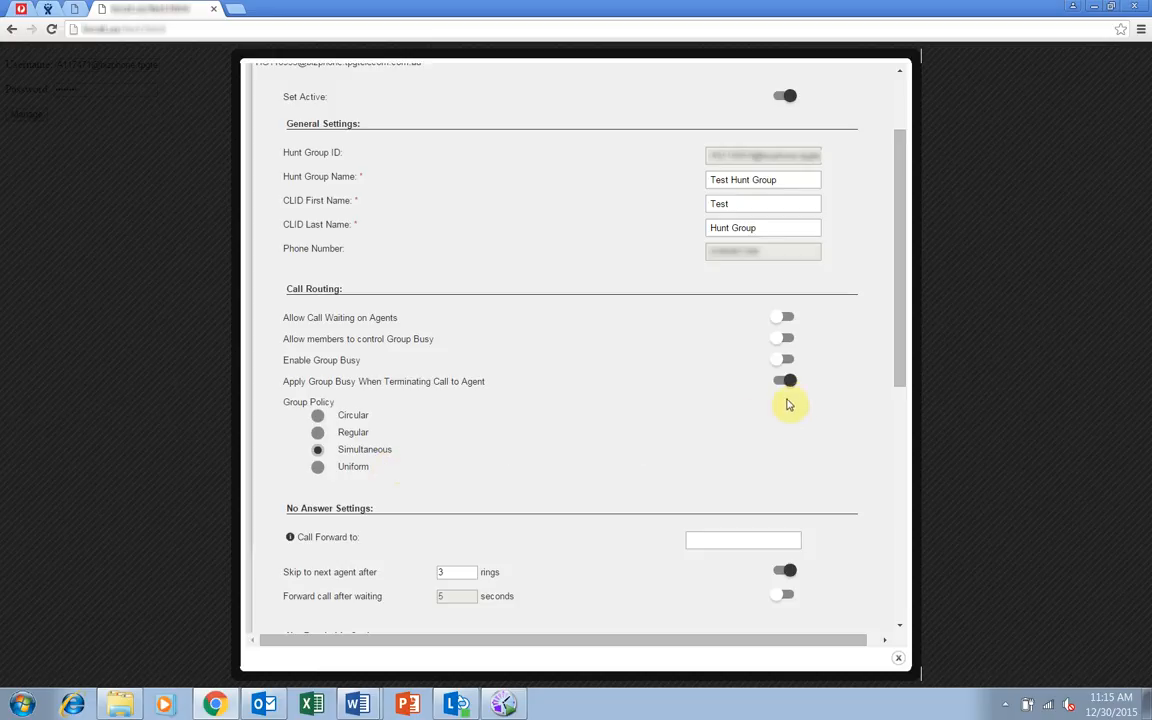
Step: Move a user from Available to Assigned BizPhone Users and save with Update
{"action": "scroll", "scroll_direction": "down", "scroll_amount": 3}
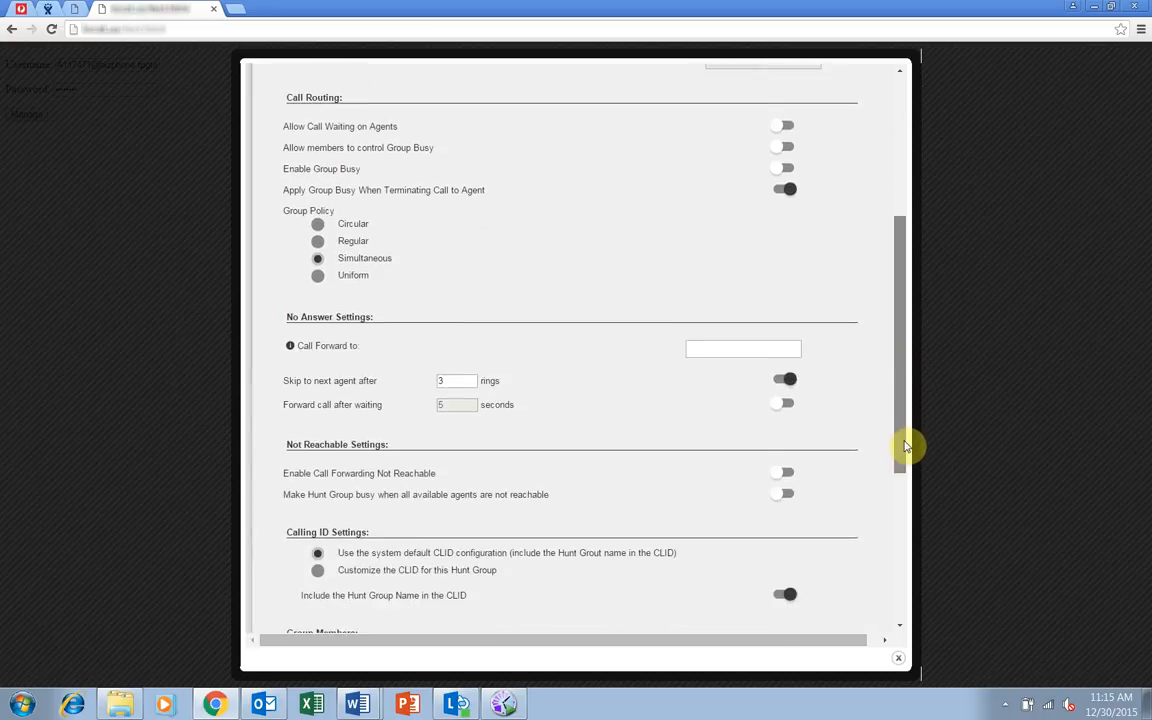
{"action": "scroll", "scroll_direction": "down", "scroll_amount": 3}
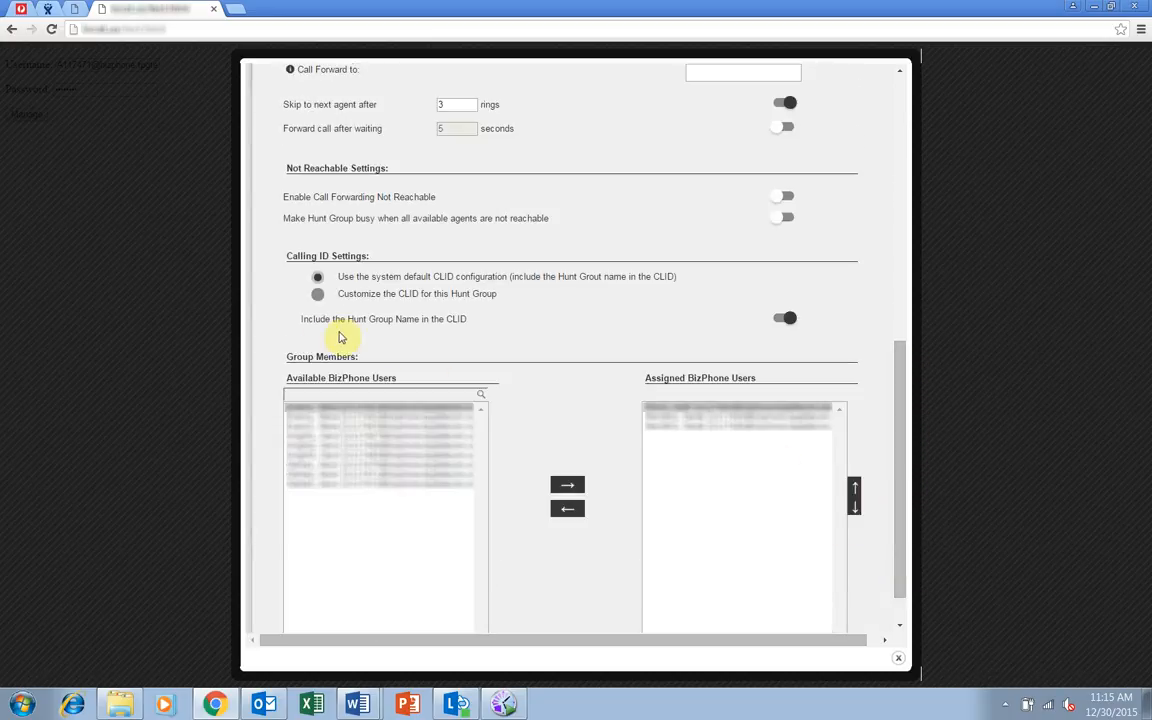
{"action": "mouse_move", "coordinate": [470, 376]}
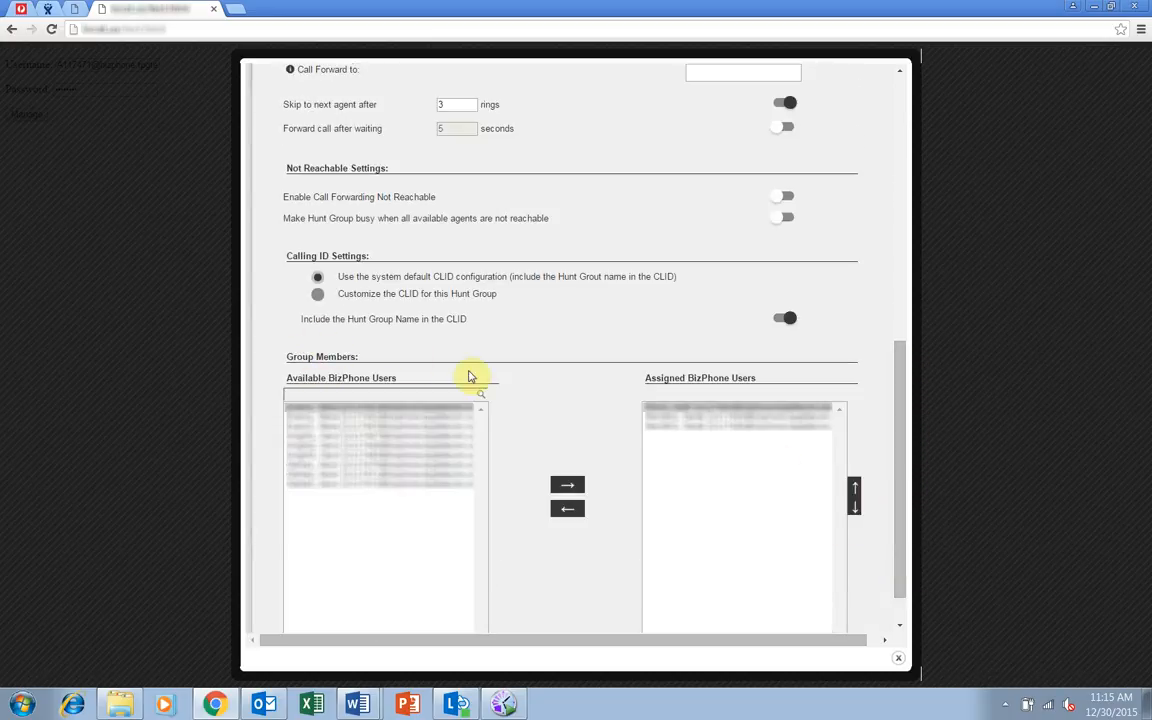
{"action": "mouse_move", "coordinate": [536, 430]}
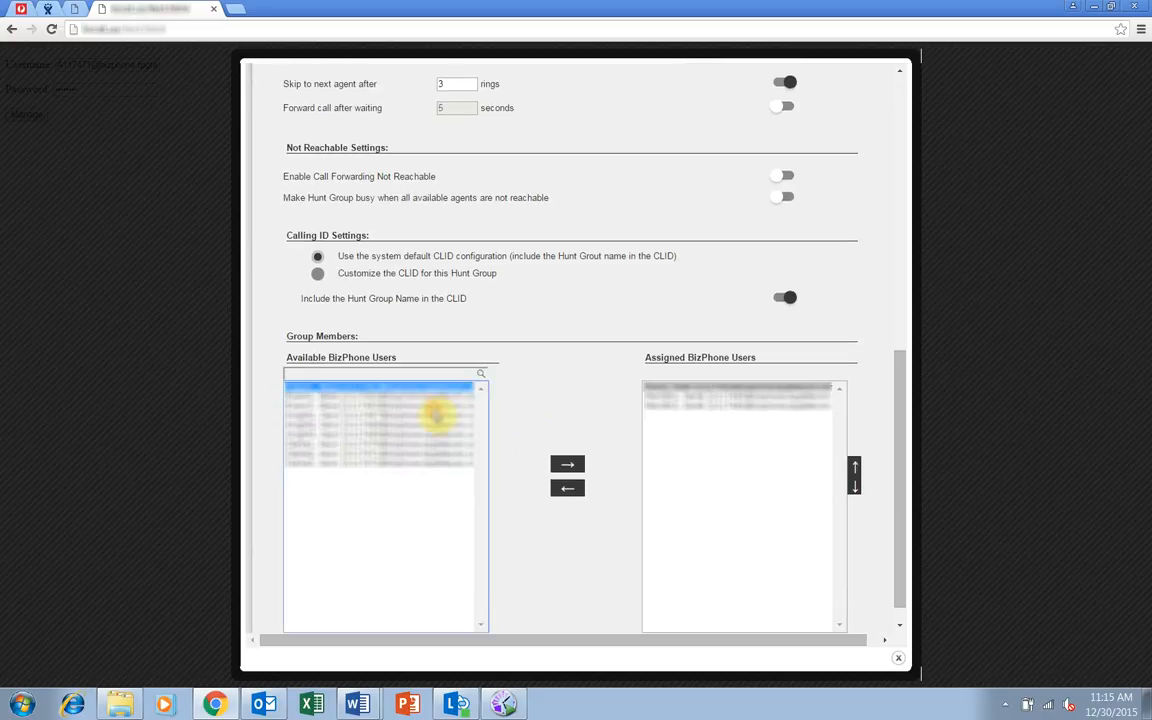
{"action": "left_click", "coordinate": [568, 464]}
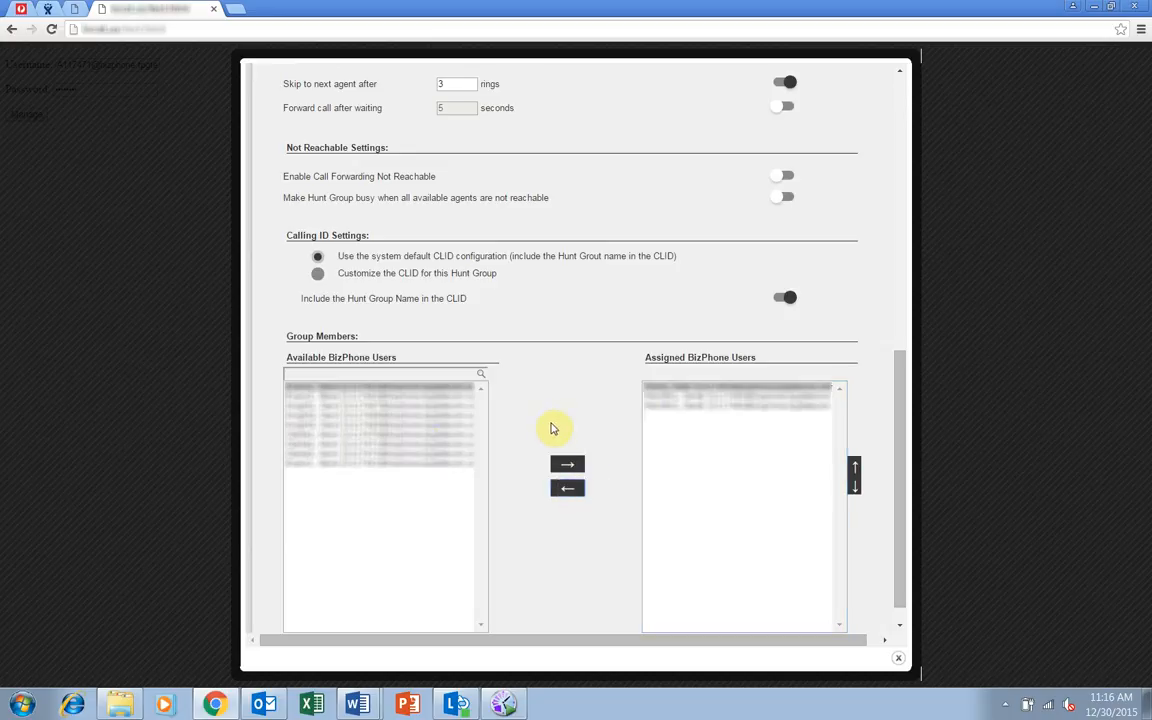
{"action": "mouse_move", "coordinate": [642, 360]}
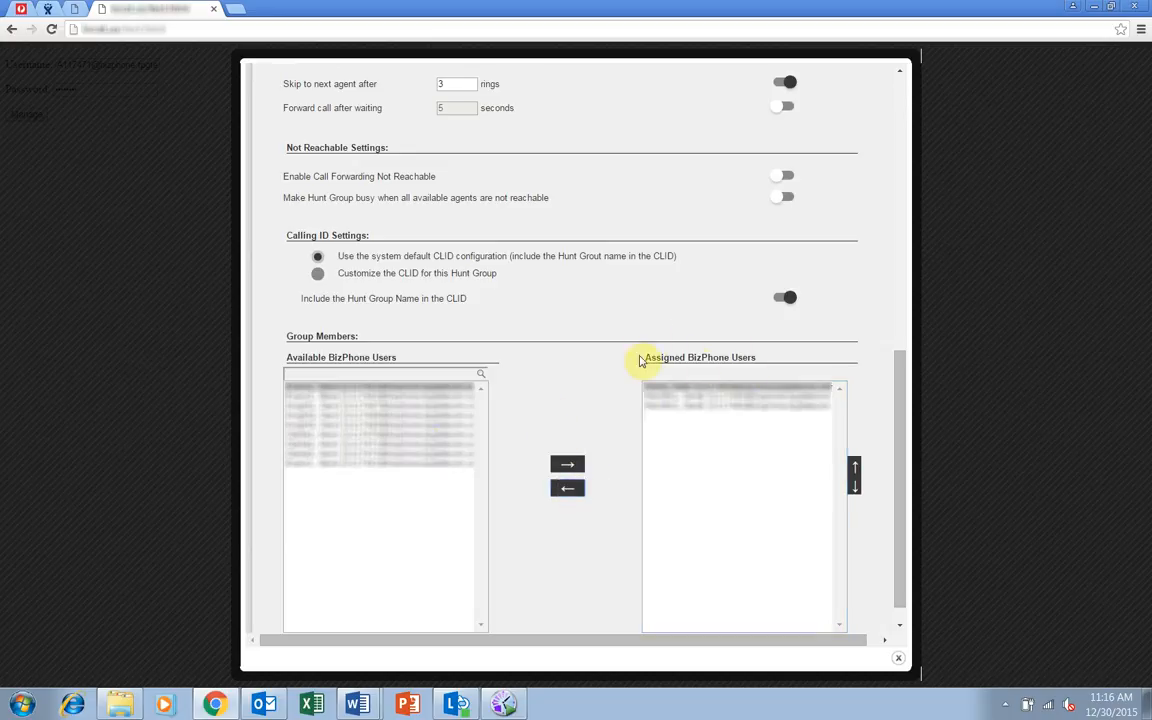
{"action": "mouse_move", "coordinate": [592, 354]}
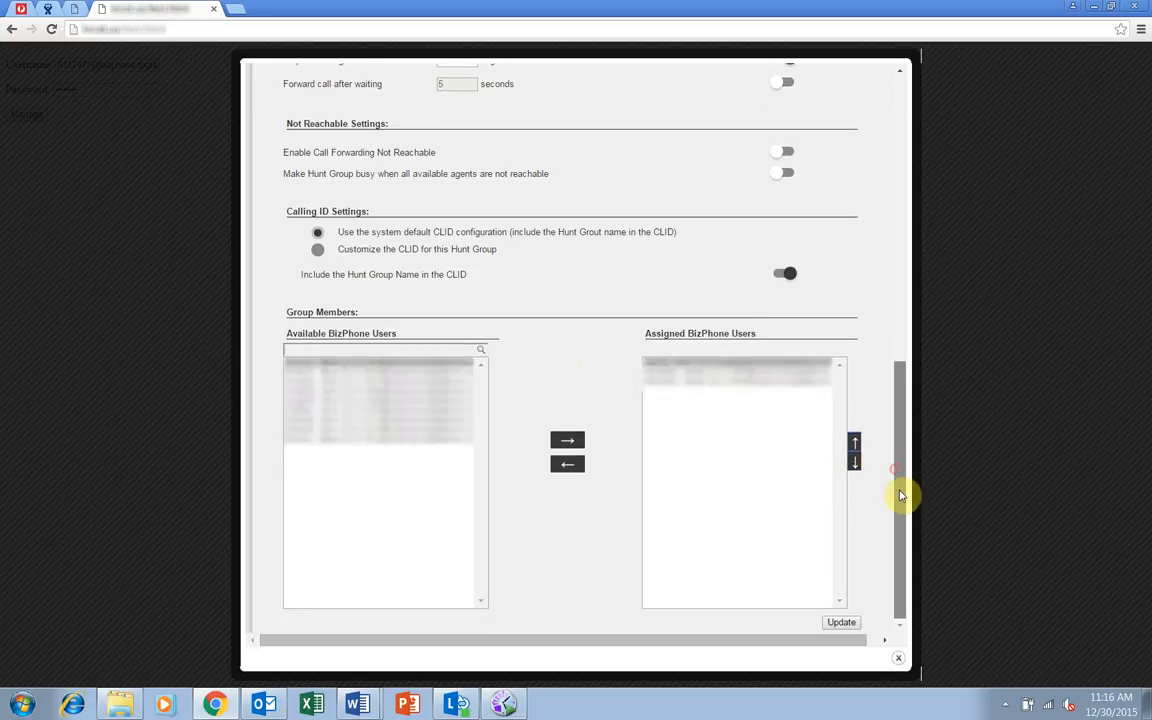
{"action": "left_click", "coordinate": [840, 622]}
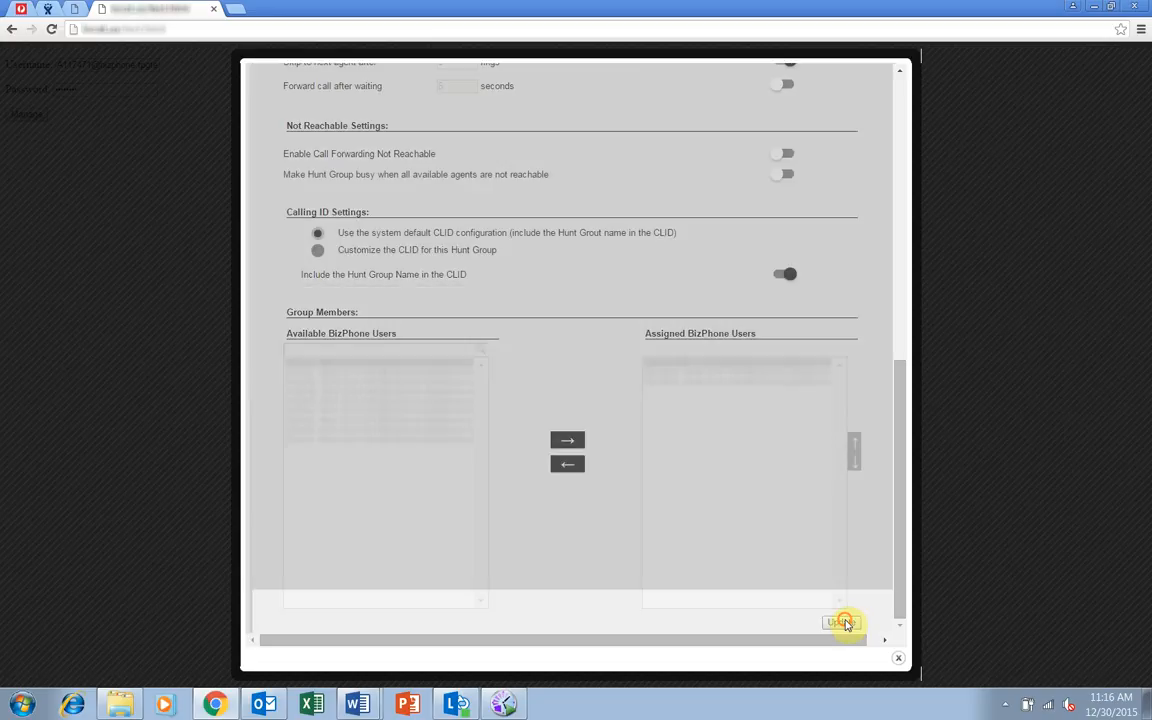